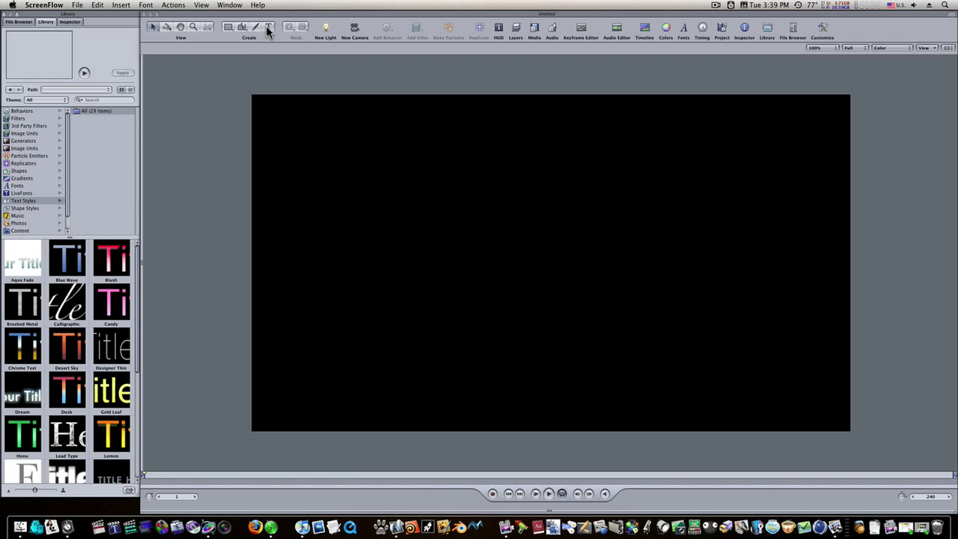
Step: Create a text layer reading EMEEK77 and scale it up into large blue-gradient letters
left_click(270, 27)
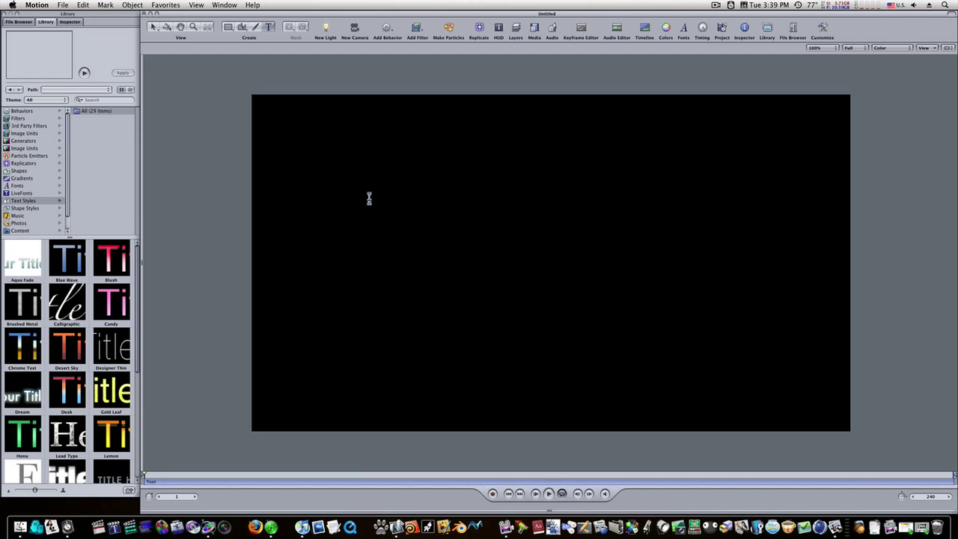
type("E")
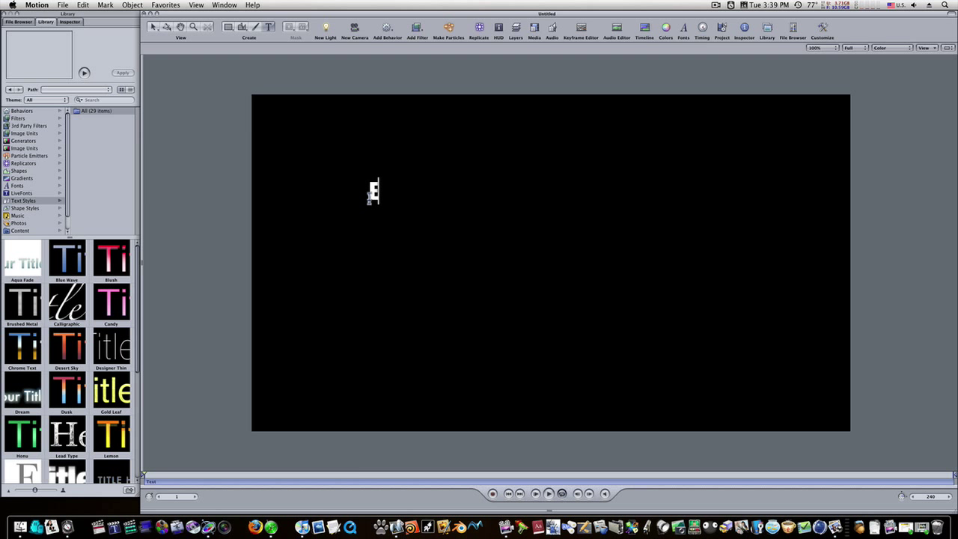
type("ME")
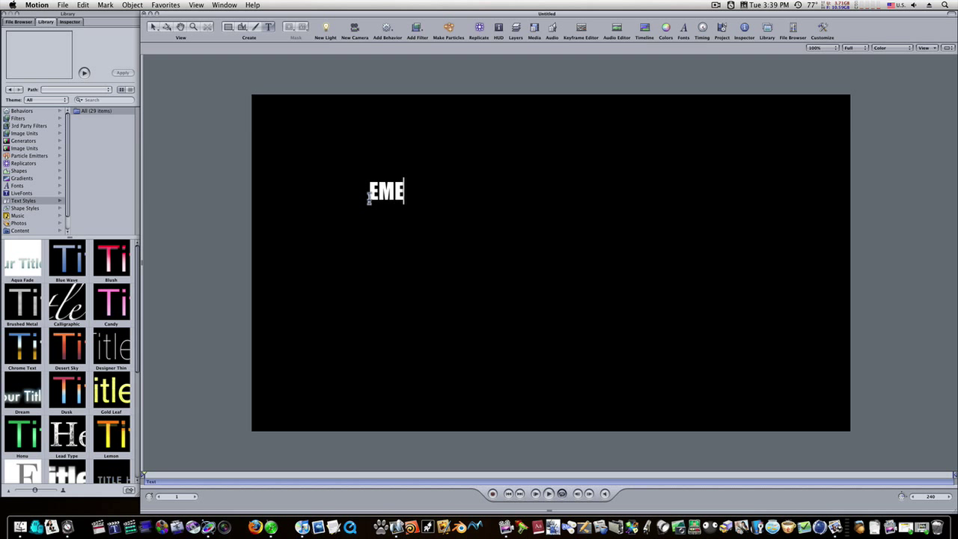
type("EK77")
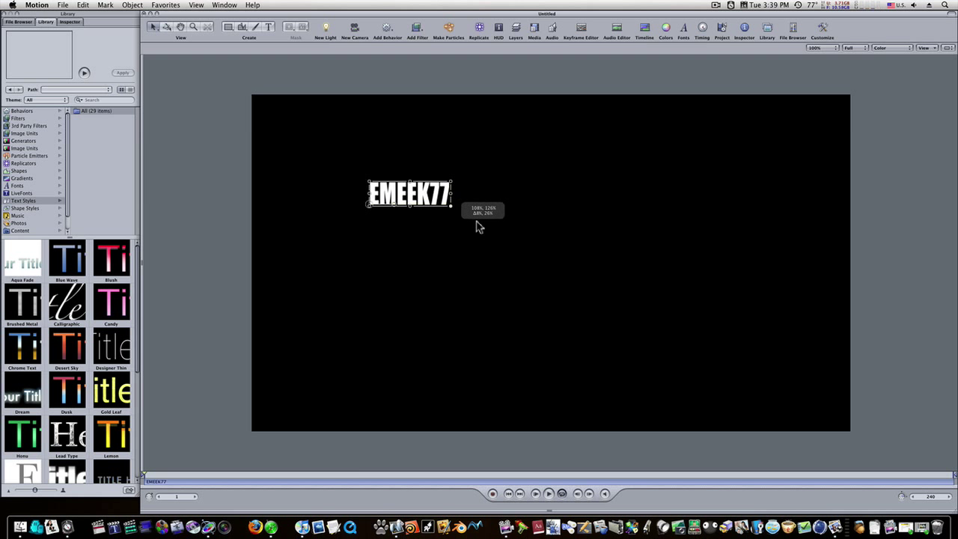
left_click_drag(452, 202, 748, 332)
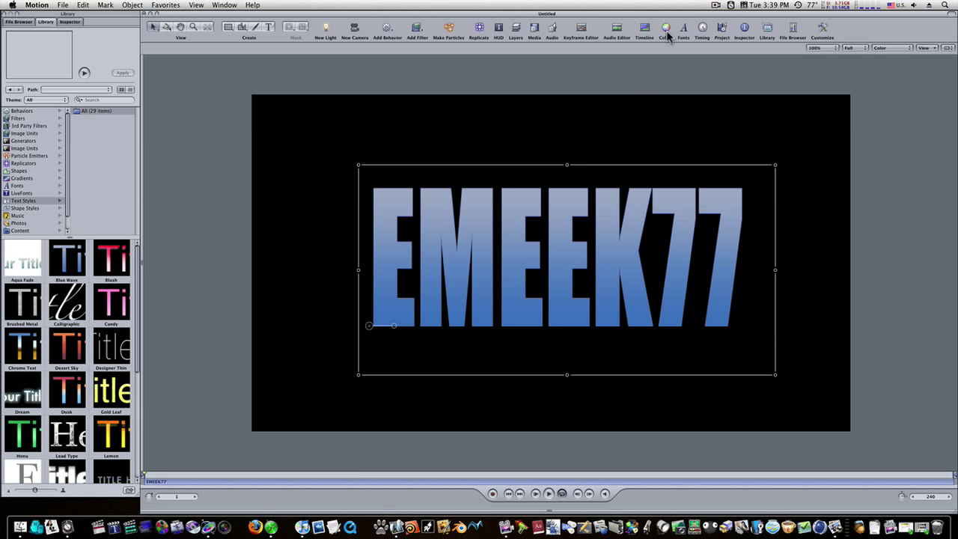
Step: Show the Layers list and the EMEEK77 text's Style settings in the Inspector
left_click(515, 27)
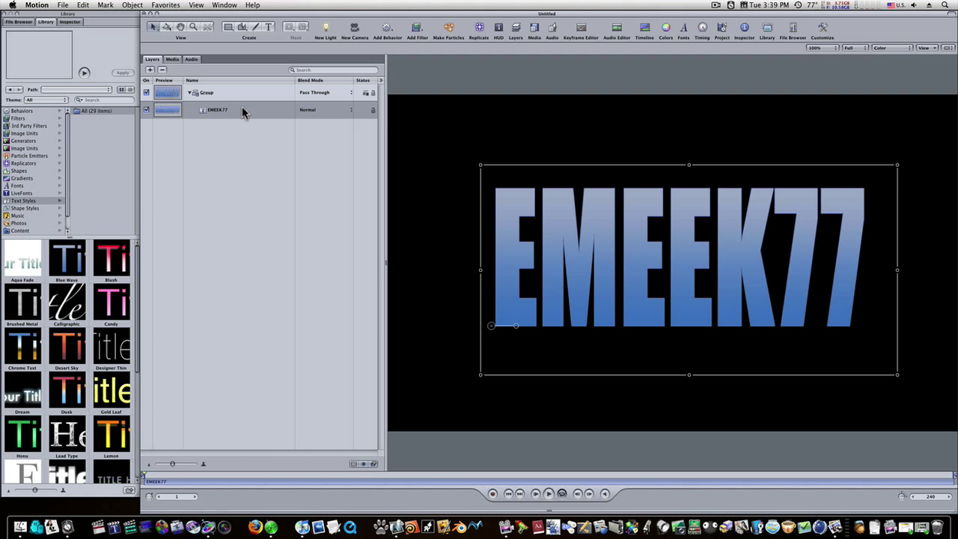
mouse_move(221, 114)
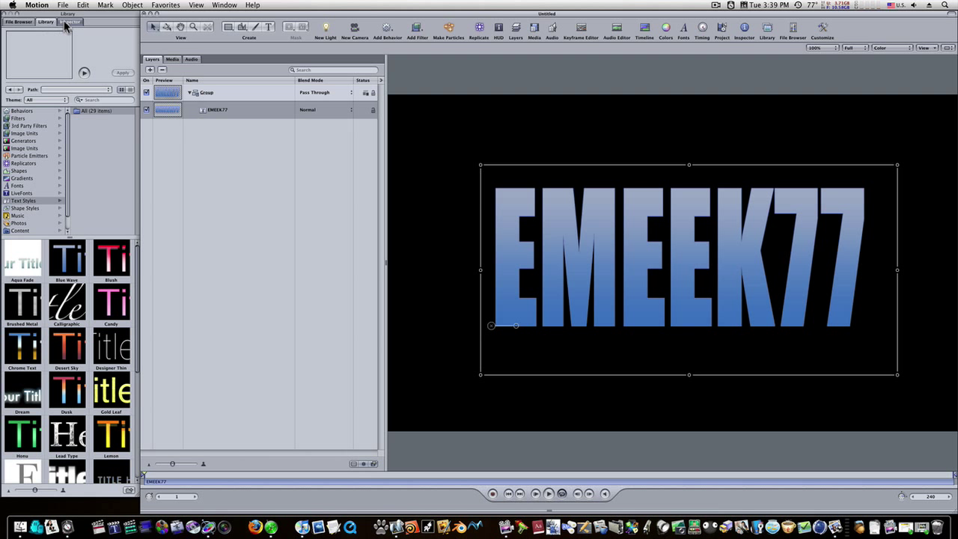
left_click(68, 21)
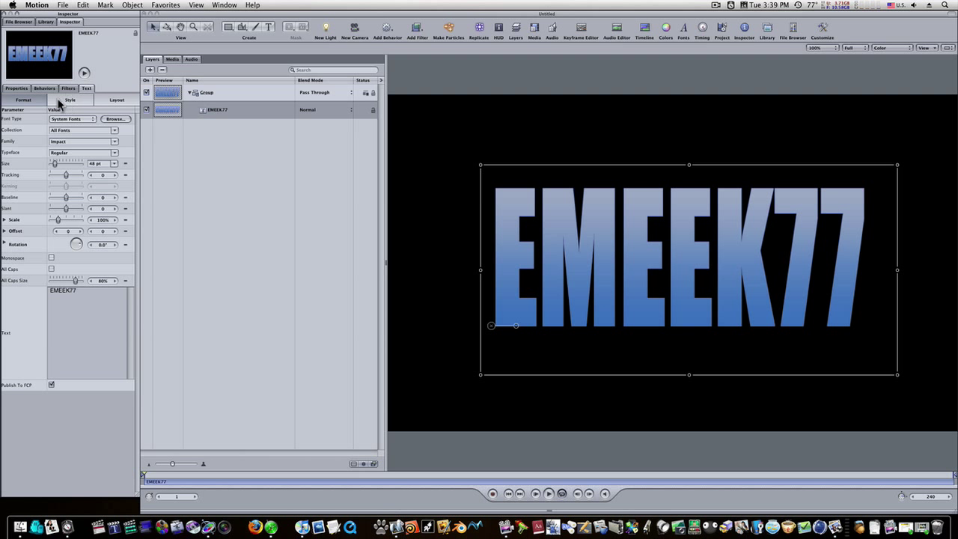
left_click(69, 99)
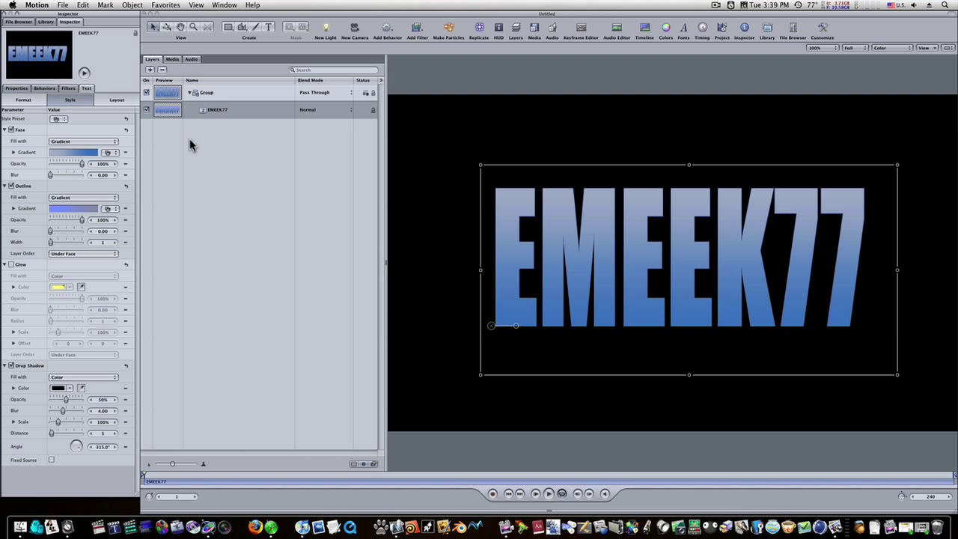
Step: Duplicate EMEEK77 into its own group and enable Glow on the copy
left_click(217, 109)
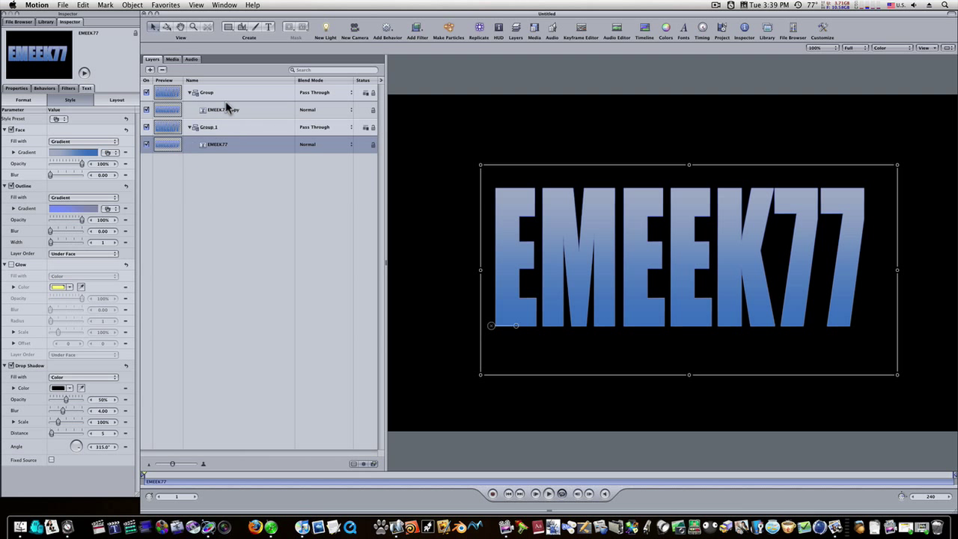
mouse_move(217, 120)
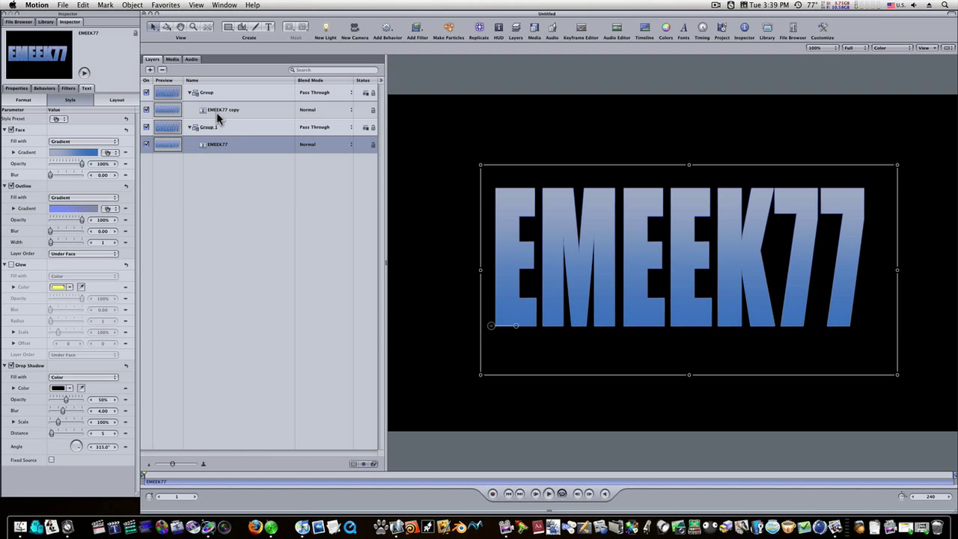
left_click(221, 109)
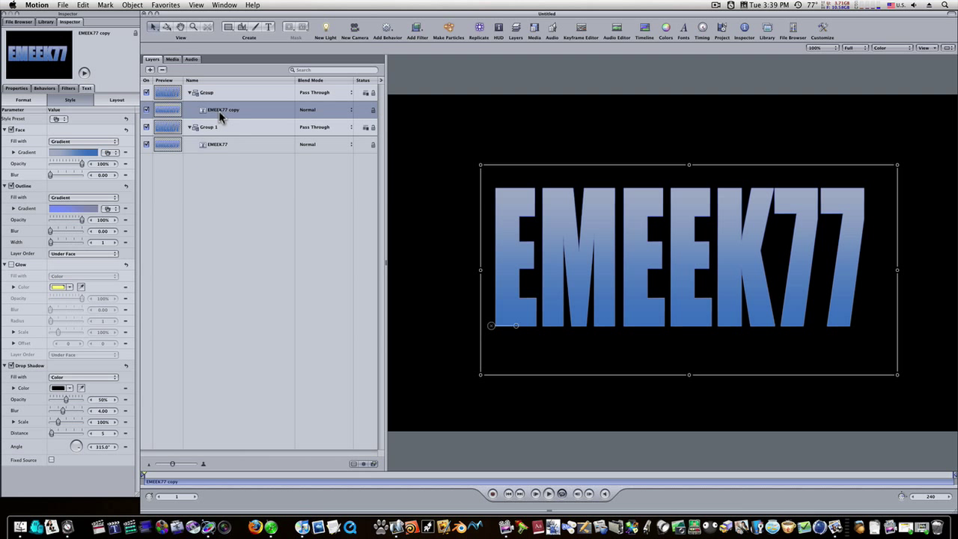
mouse_move(7, 273)
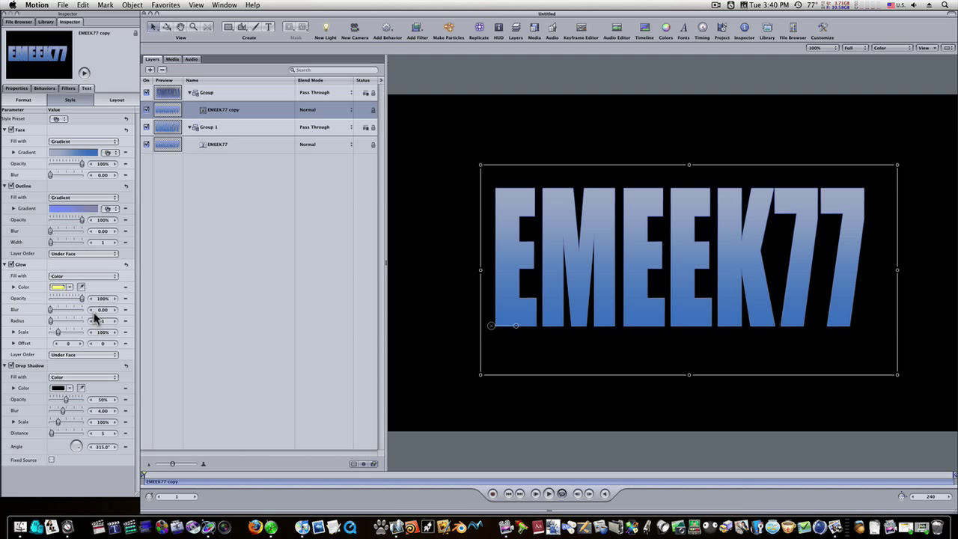
left_click(102, 308)
type("20")
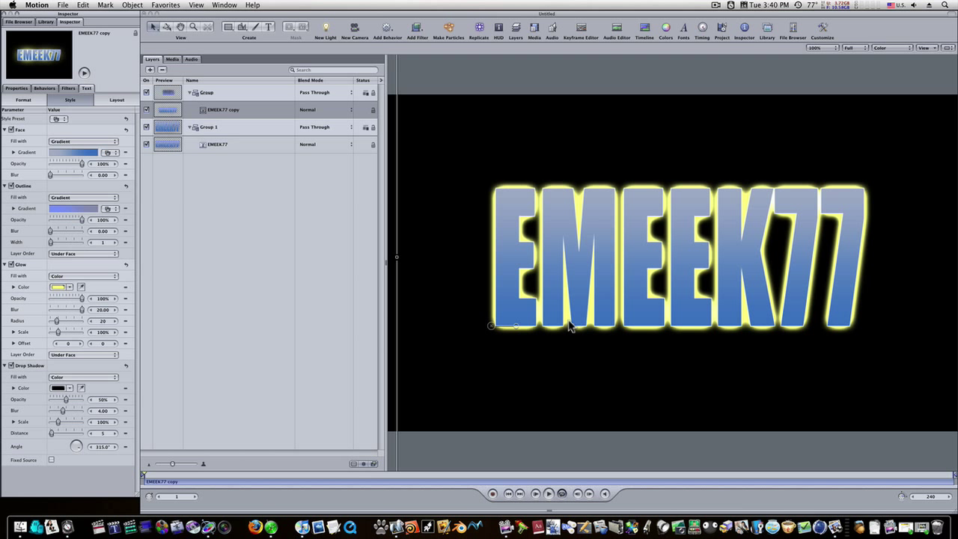
Step: Add a Levels filter to EMEEK77 copy and brighten its highlights to pale blue
left_click(223, 110)
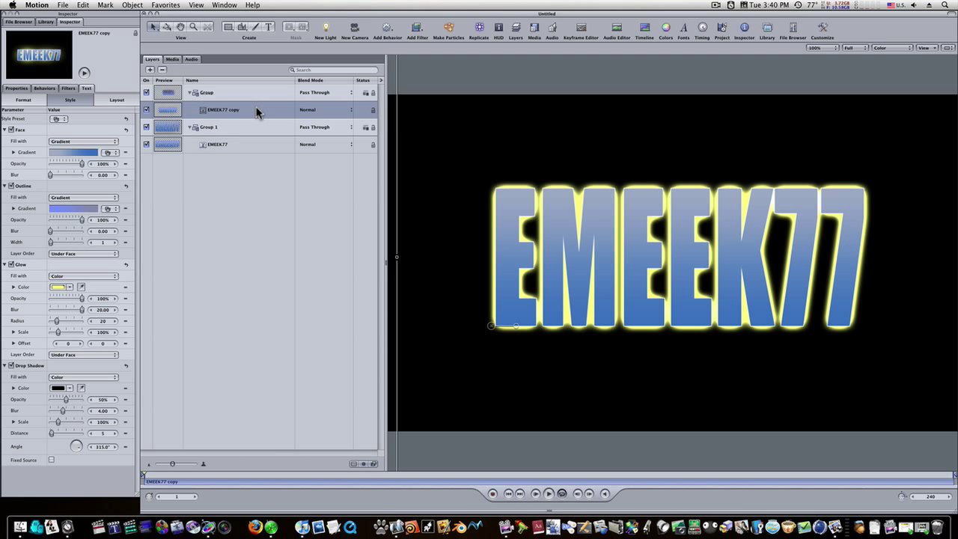
left_click(416, 27)
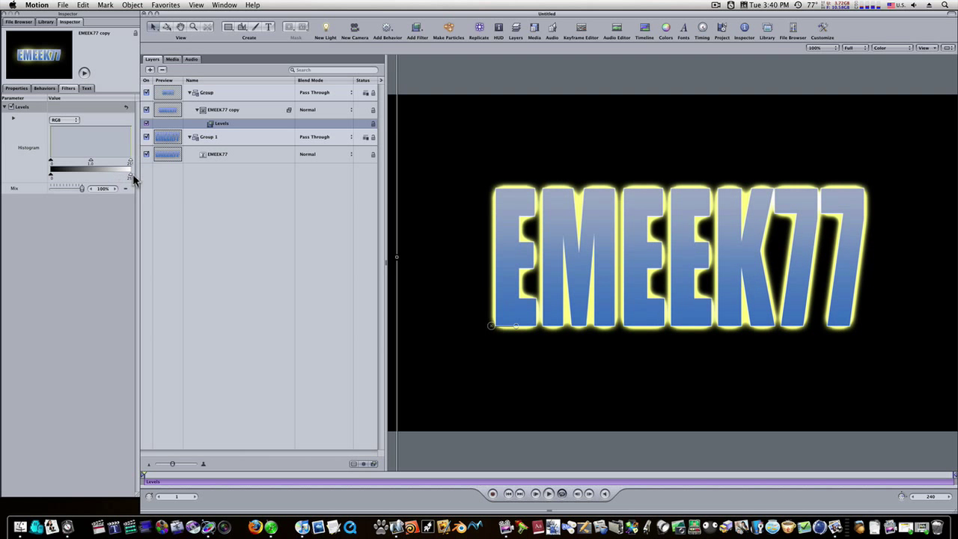
left_click_drag(90, 163, 103, 164)
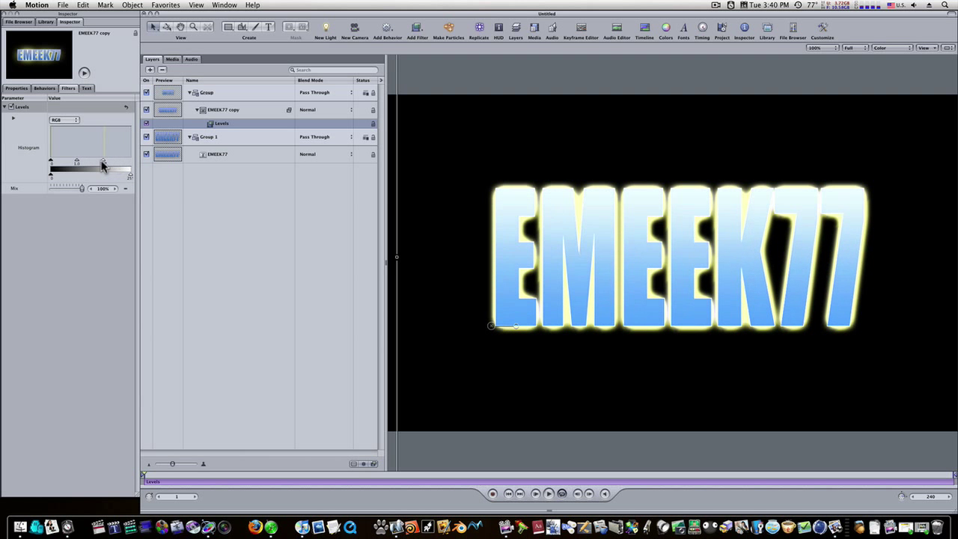
left_click_drag(103, 163, 99, 163)
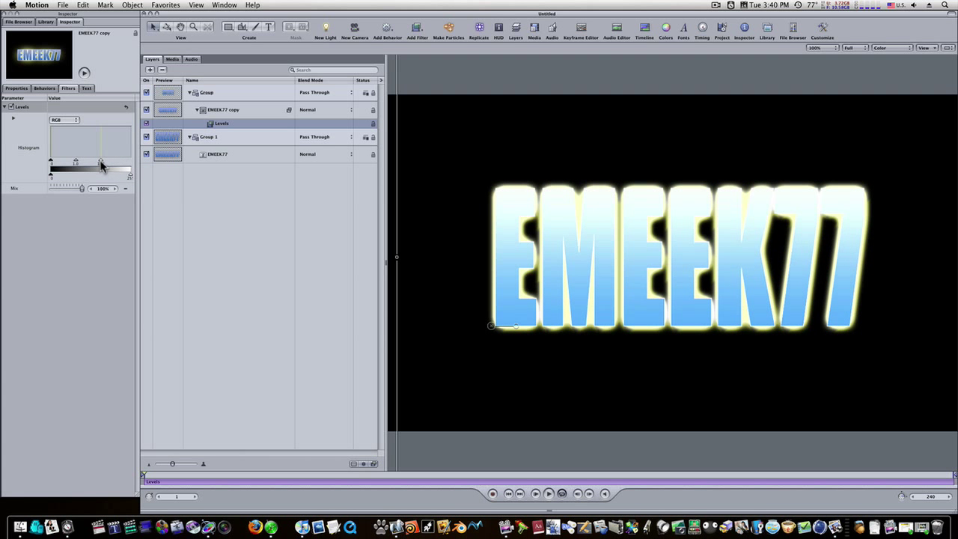
left_click_drag(98, 164, 102, 163)
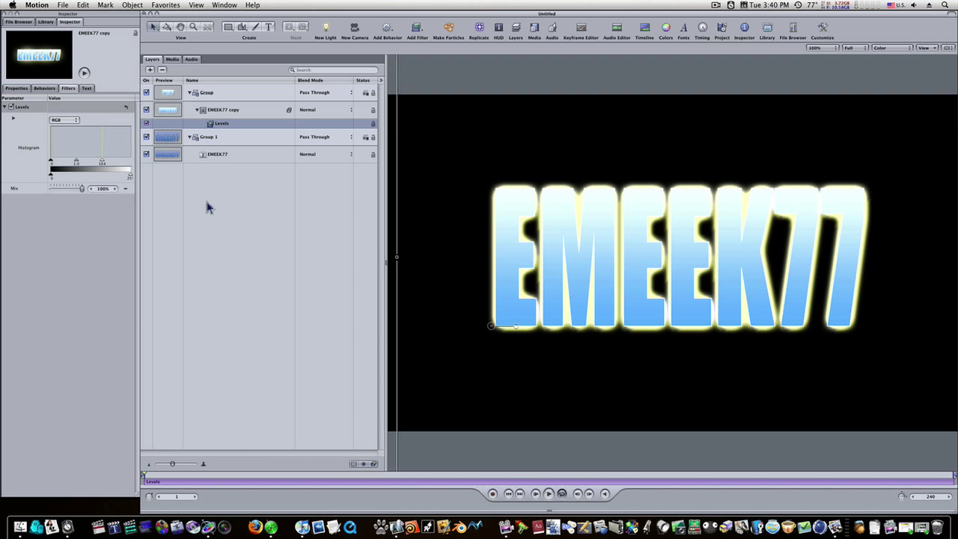
mouse_move(209, 203)
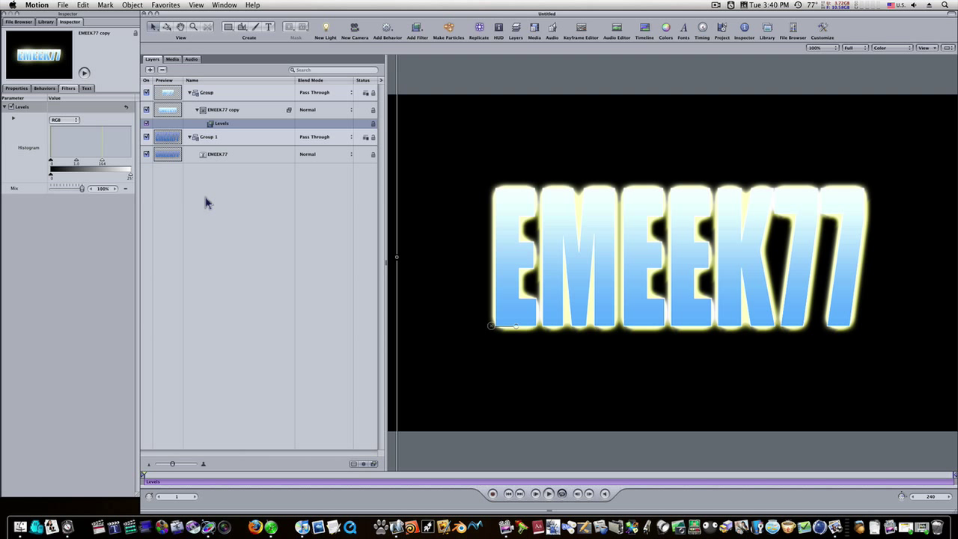
mouse_move(530, 188)
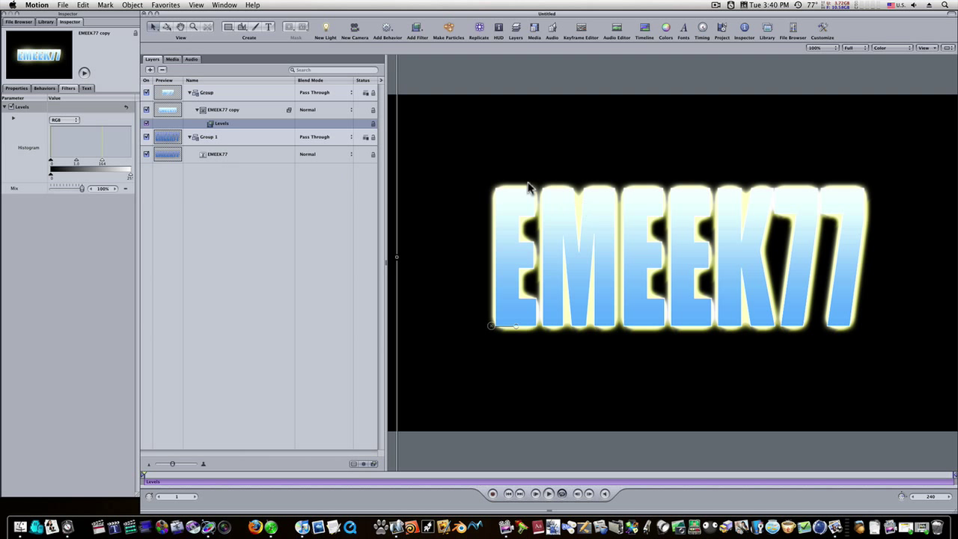
Step: Group the glowing copy's group into a new parent group with Cmd+Shift+G
left_click(223, 109)
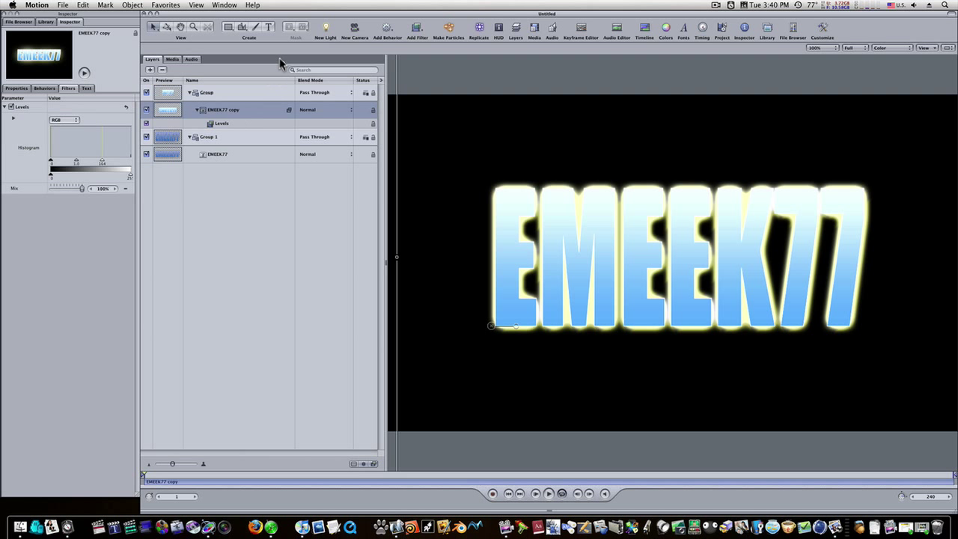
mouse_move(241, 93)
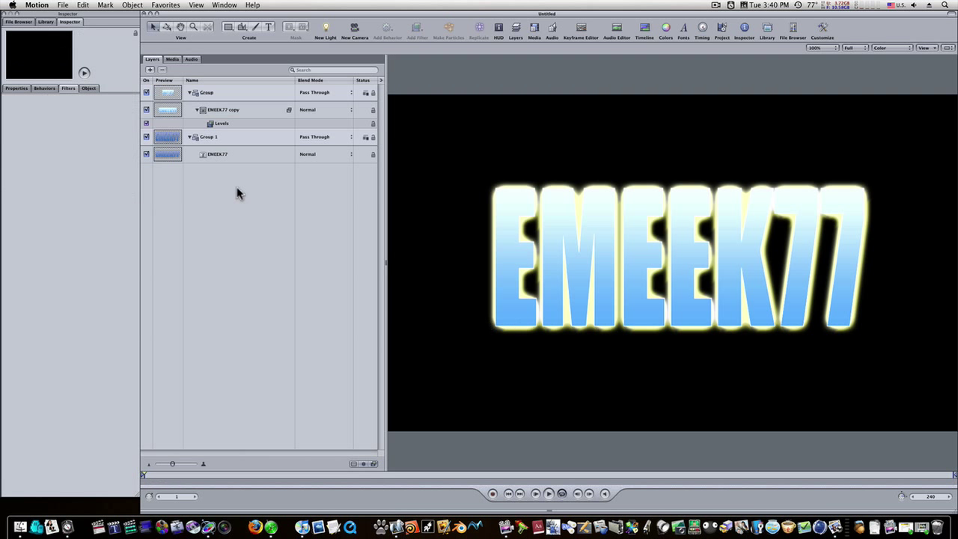
left_click(149, 71)
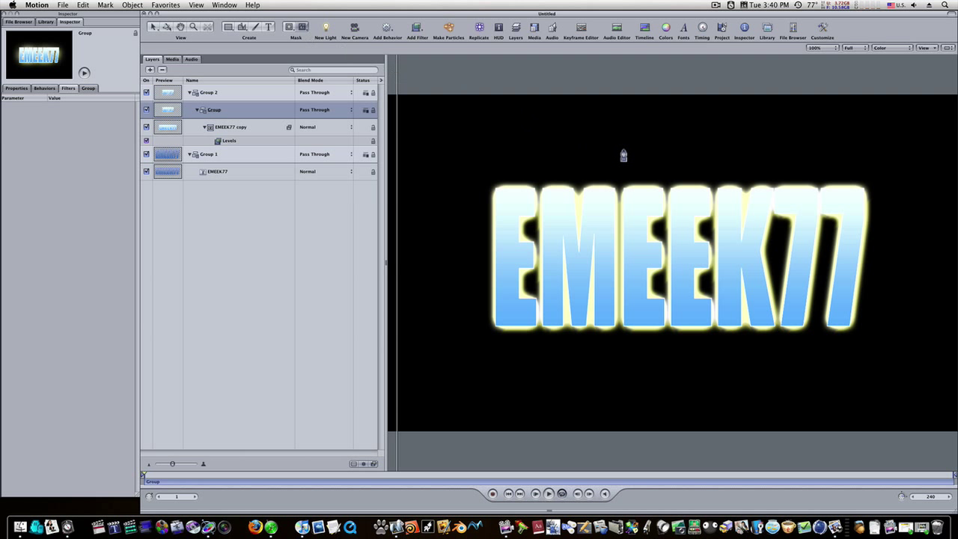
mouse_move(560, 335)
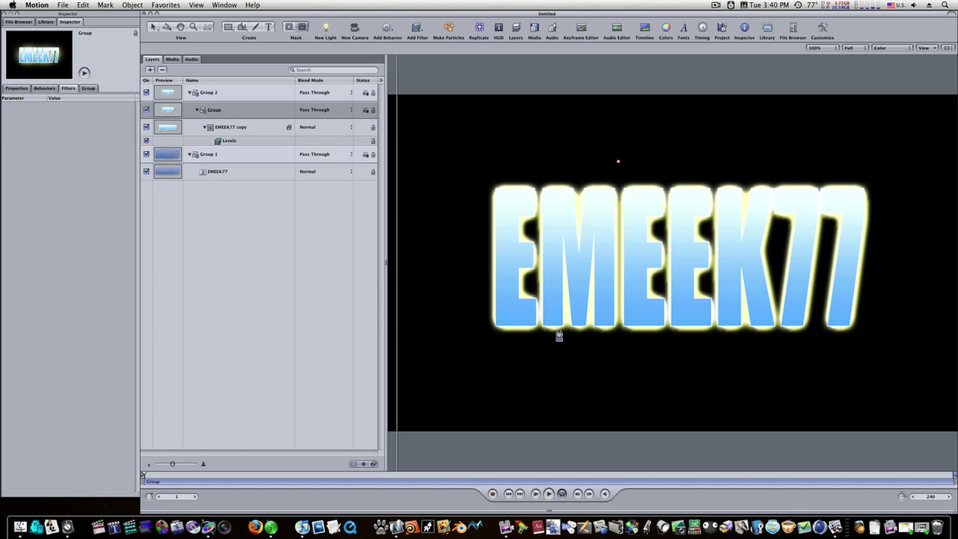
Step: Draw a thin diagonal Bezier mask strip across the first letters of the copy's group
left_click_drag(616, 162, 542, 341)
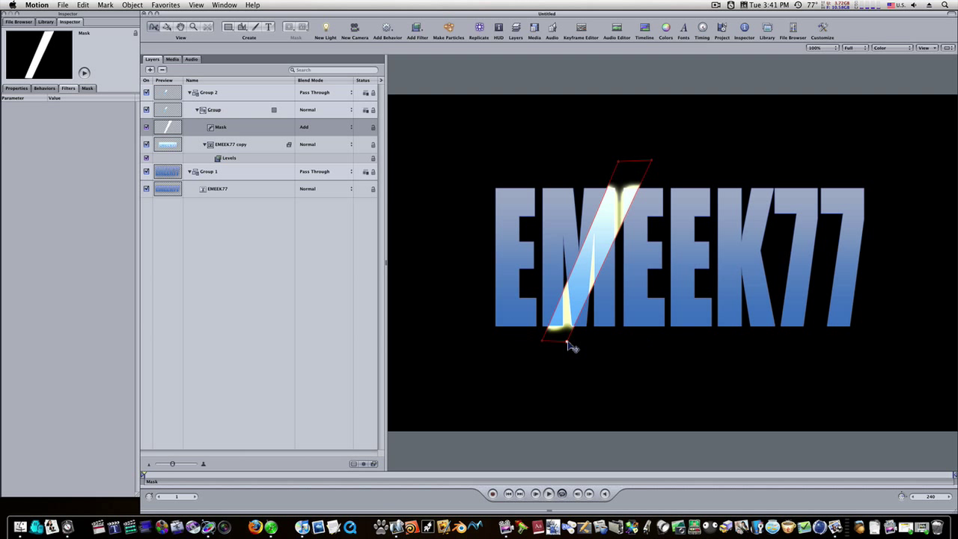
Step: Raise the mask's Feather for soft edges, keeping Mask Blend Mode at Add
left_click(220, 125)
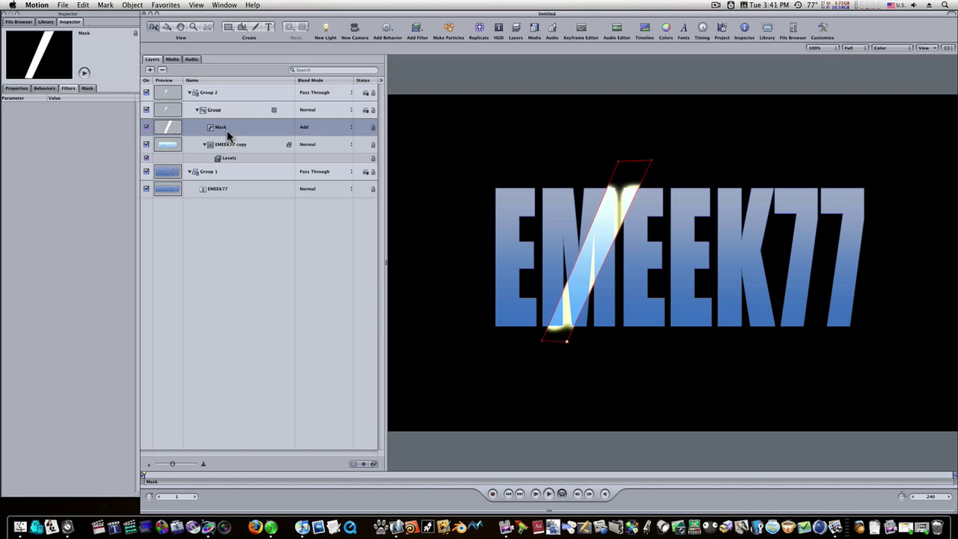
left_click(221, 126)
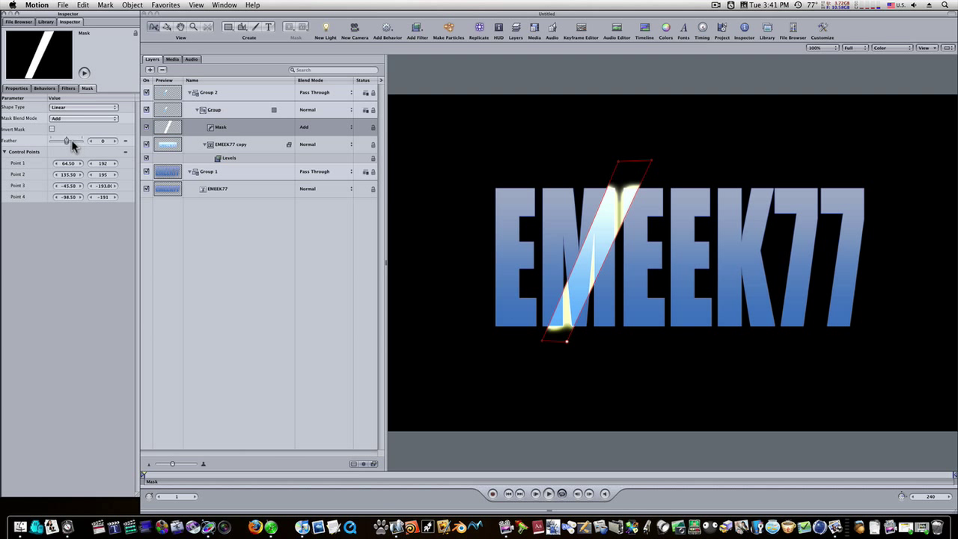
left_click_drag(66, 141, 78, 141)
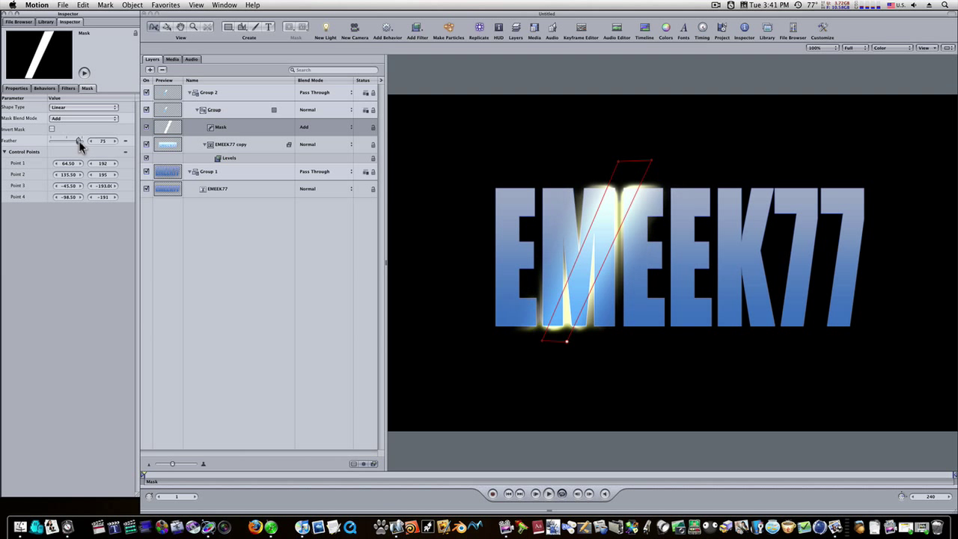
left_click_drag(78, 141, 77, 141)
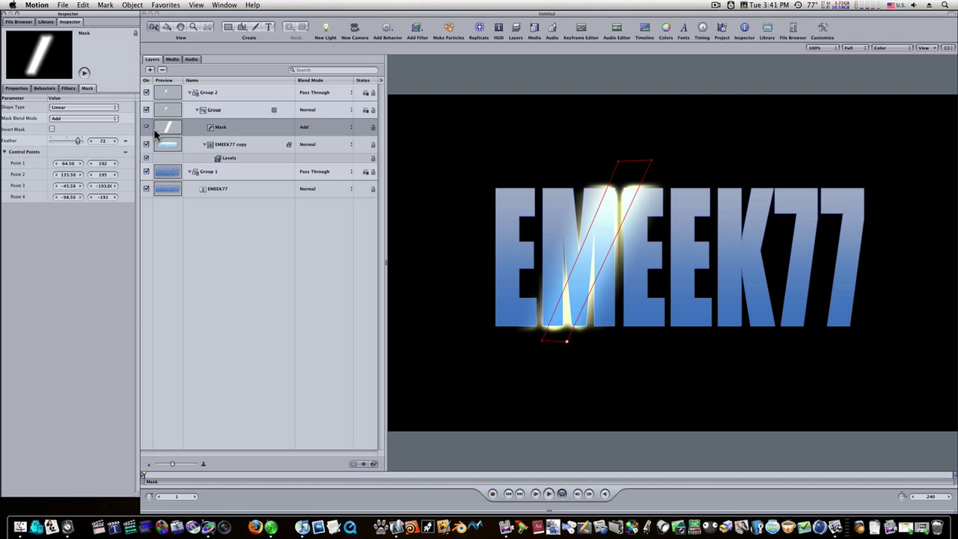
left_click(221, 126)
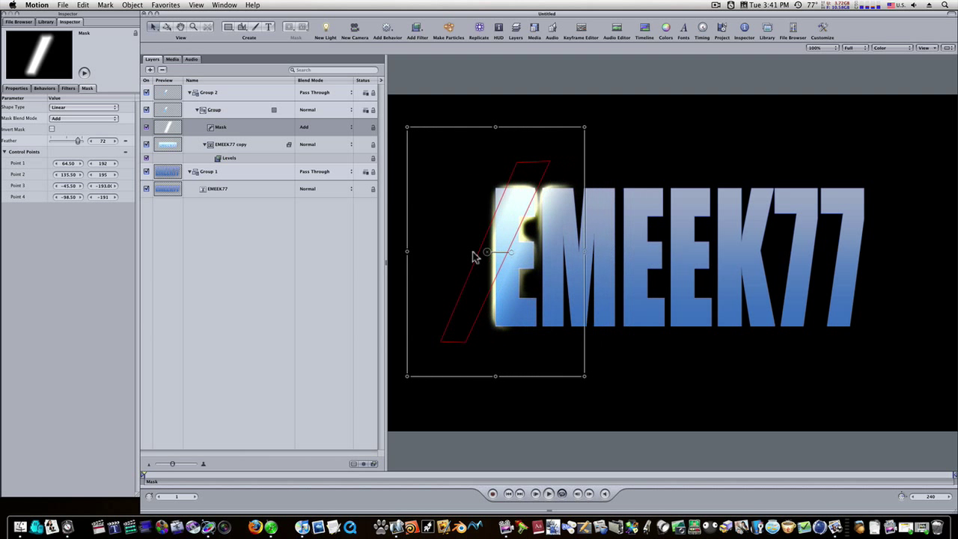
Step: Record keyframes moving the mask from left of the E to past the final 7
left_click_drag(494, 252, 431, 252)
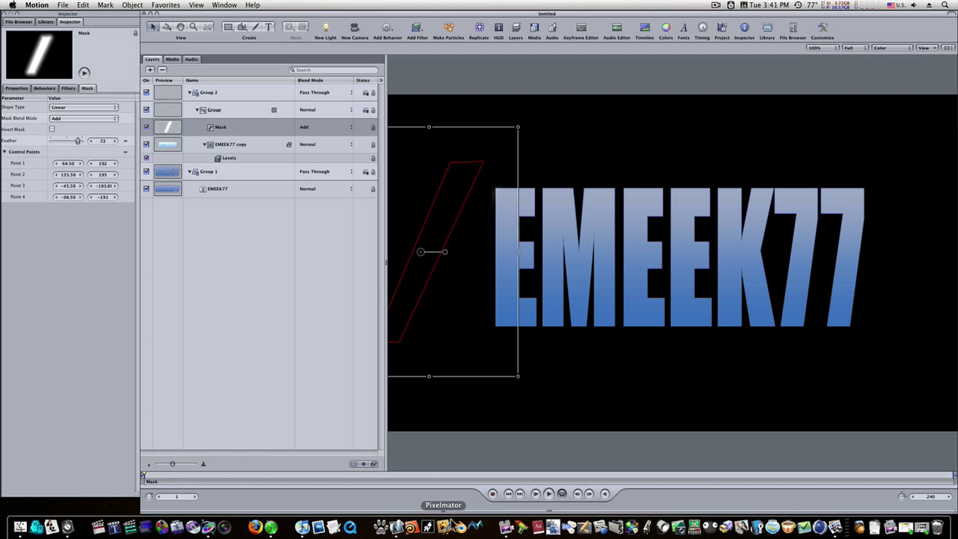
left_click(492, 494)
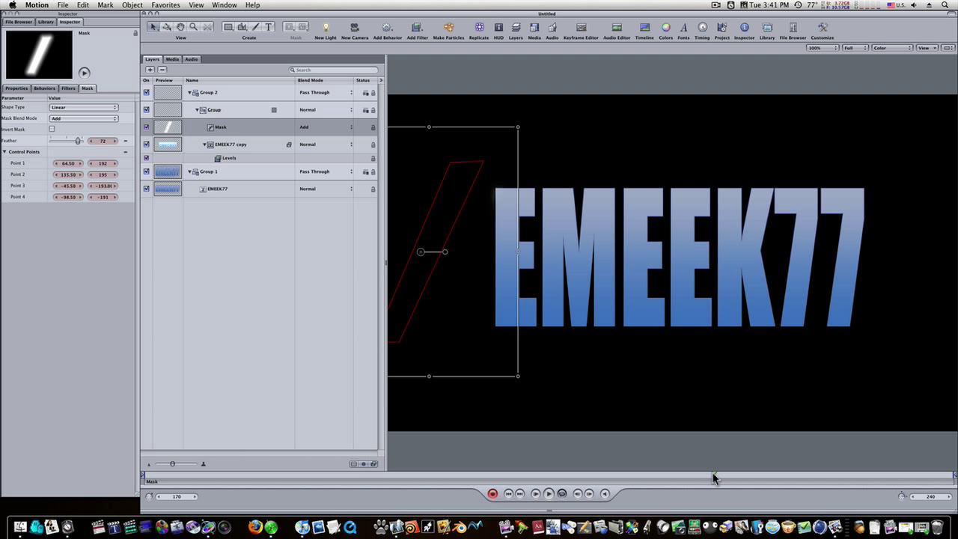
mouse_move(437, 274)
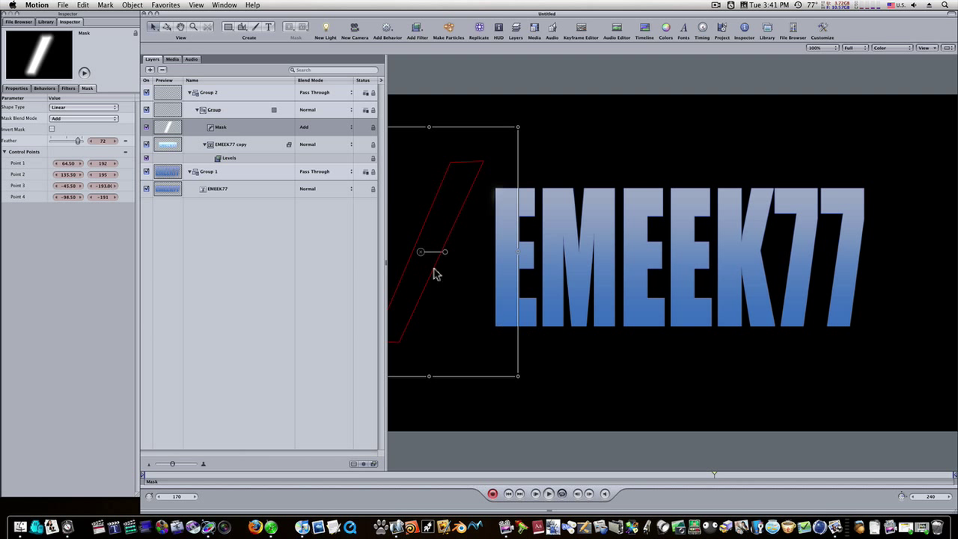
left_click_drag(428, 251, 574, 252)
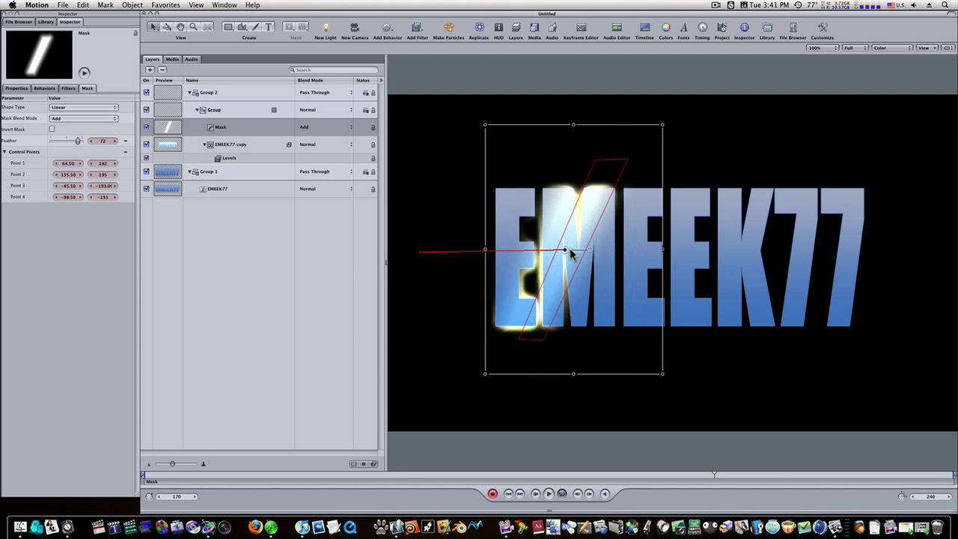
left_click_drag(566, 251, 886, 258)
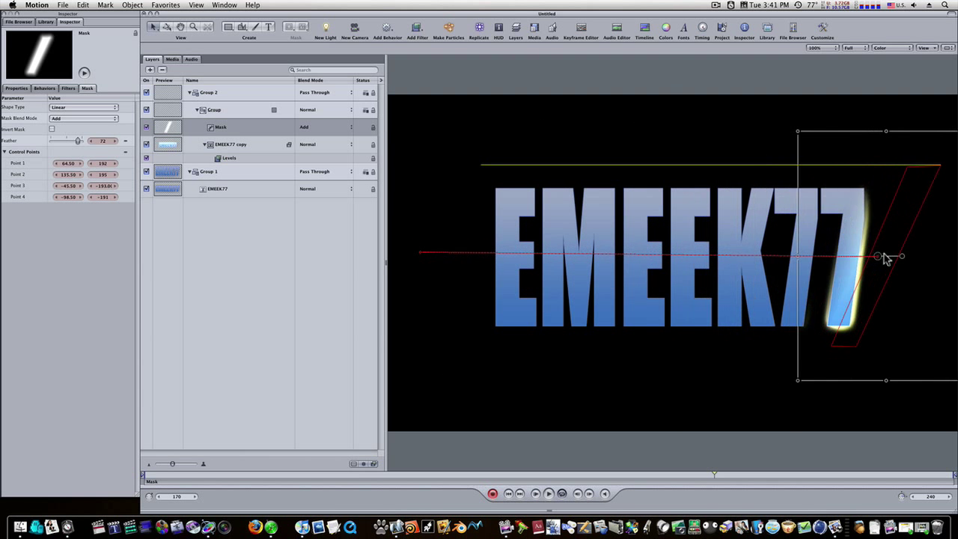
left_click_drag(877, 257, 942, 258)
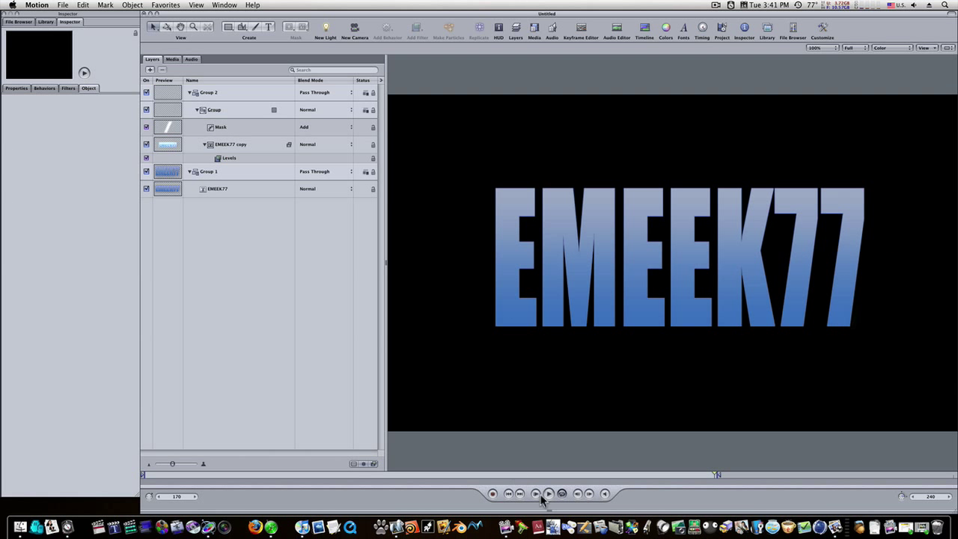
left_click(548, 494)
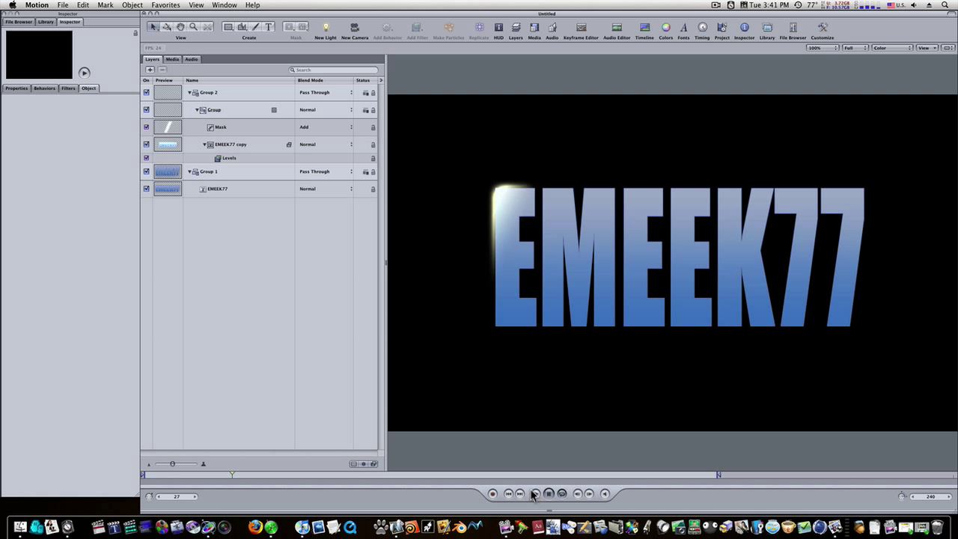
left_click(536, 494)
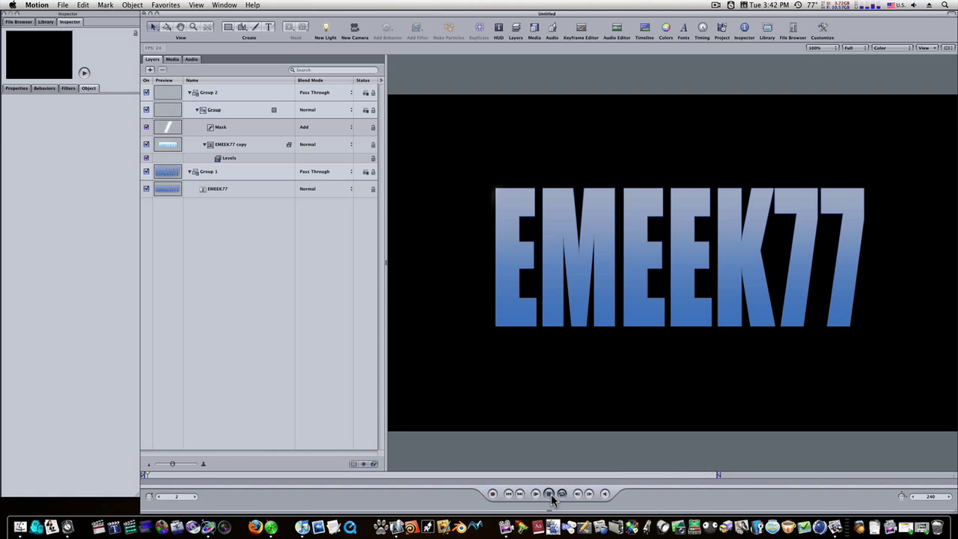
left_click(548, 494)
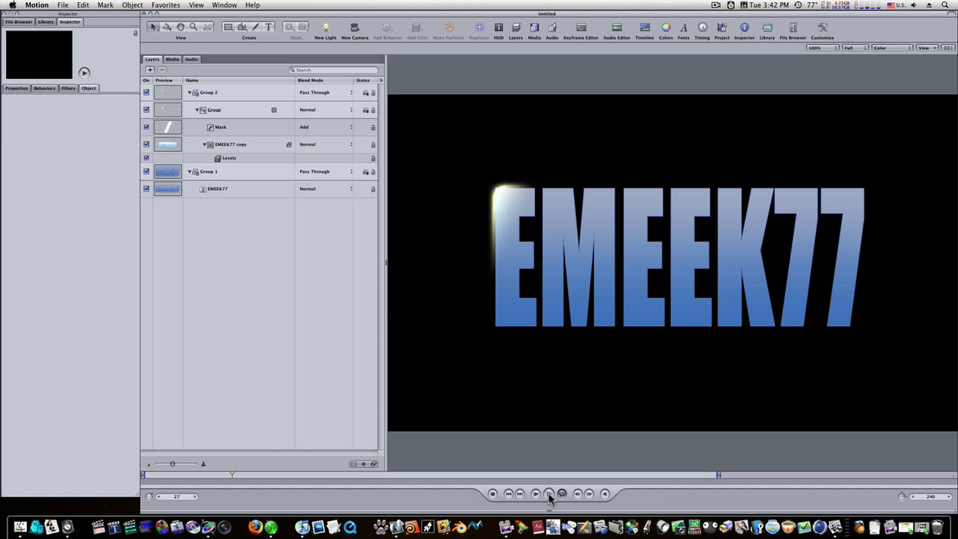
Step: Show the mask's Position curves in the Keyframe Editor and preview the sweep
left_click(644, 31)
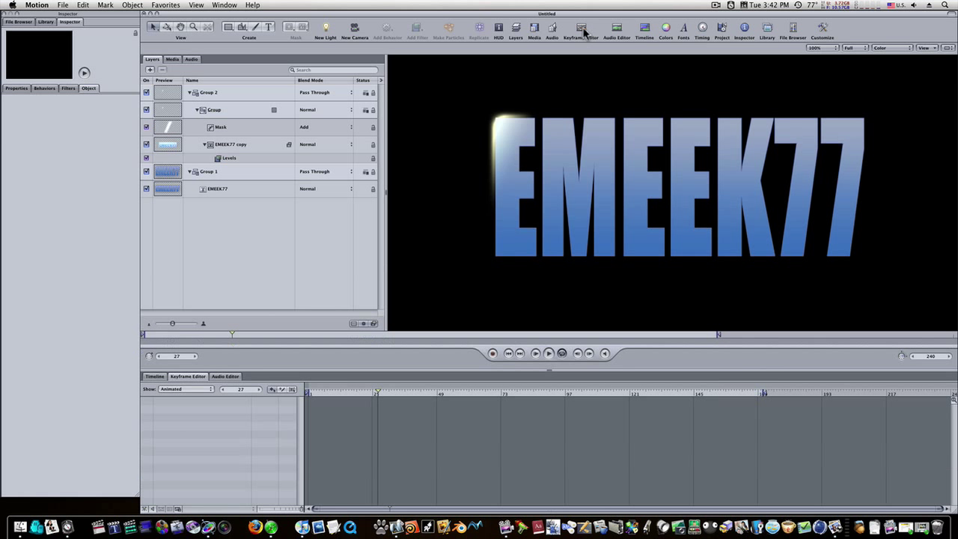
left_click(220, 126)
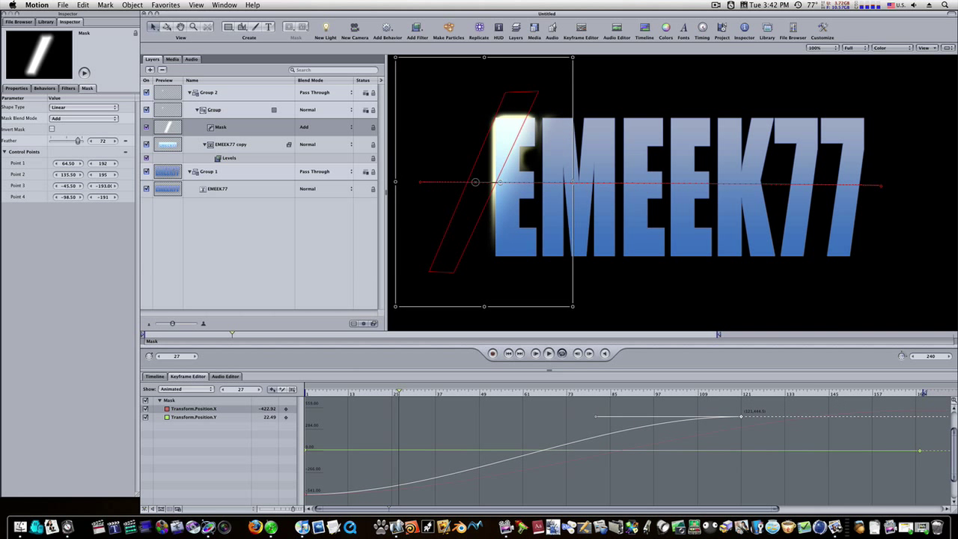
left_click_drag(741, 416, 741, 417)
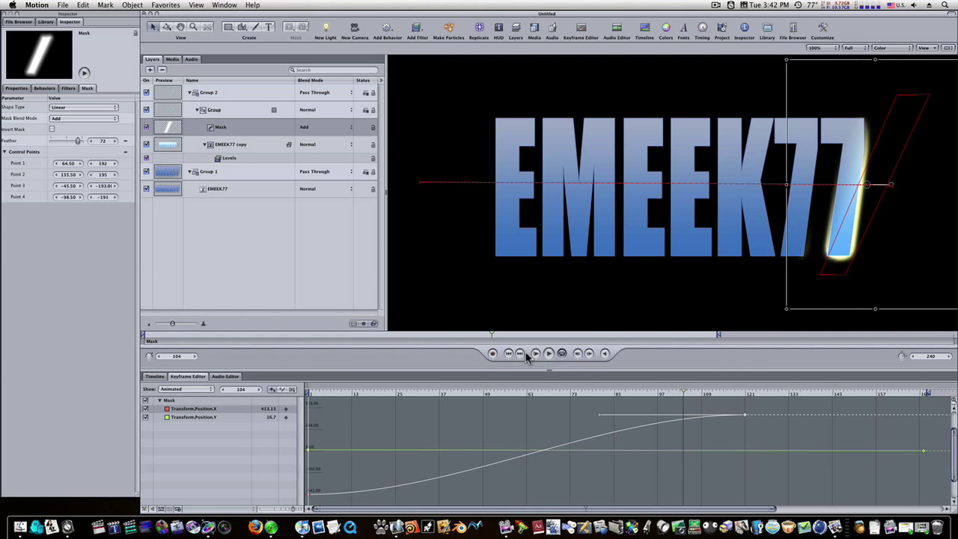
left_click(548, 354)
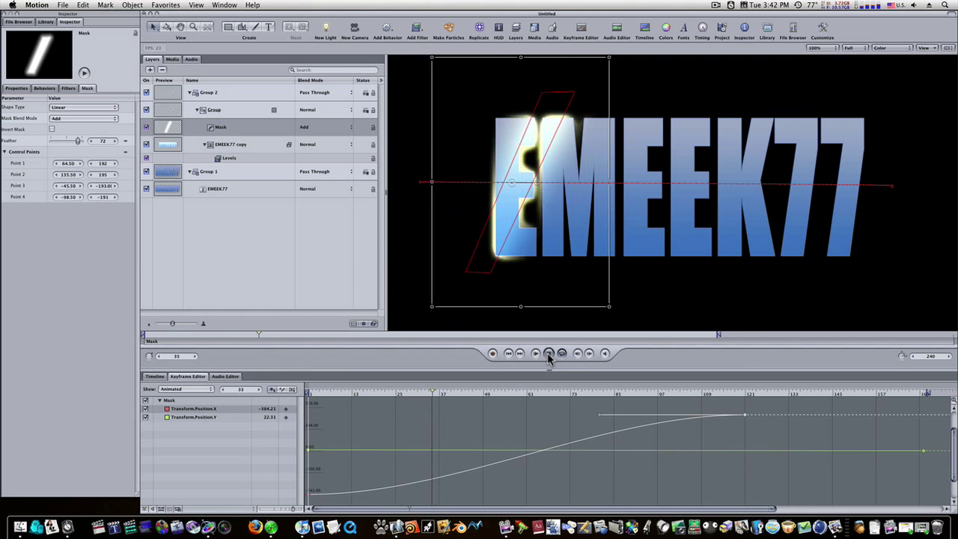
left_click(548, 353)
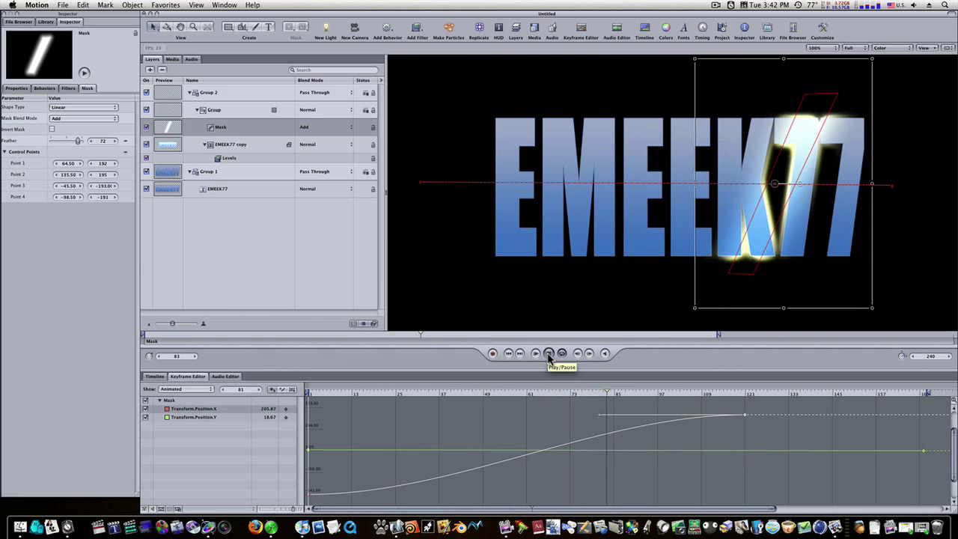
left_click(548, 353)
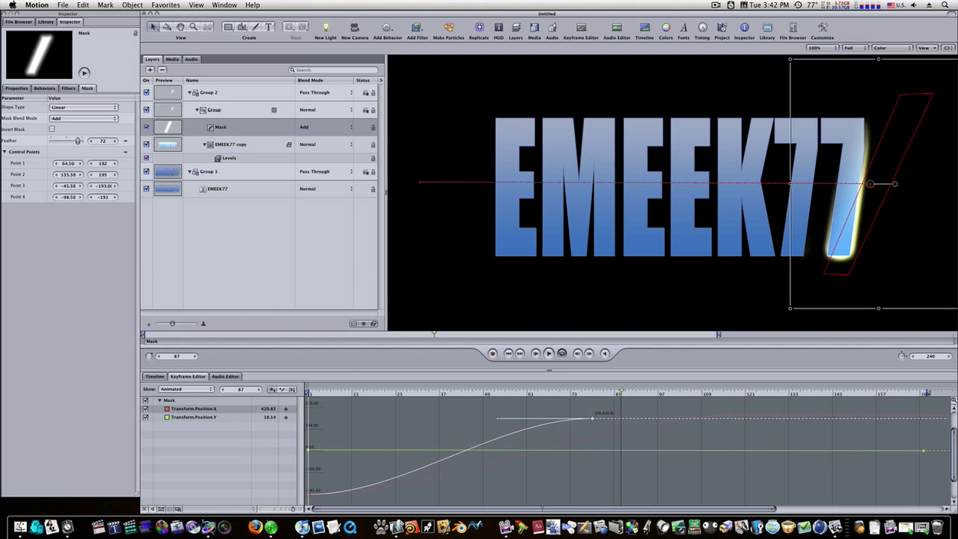
Step: Replay the sweep, then drag the Position X end keyframe earlier to speed it up
left_click(536, 354)
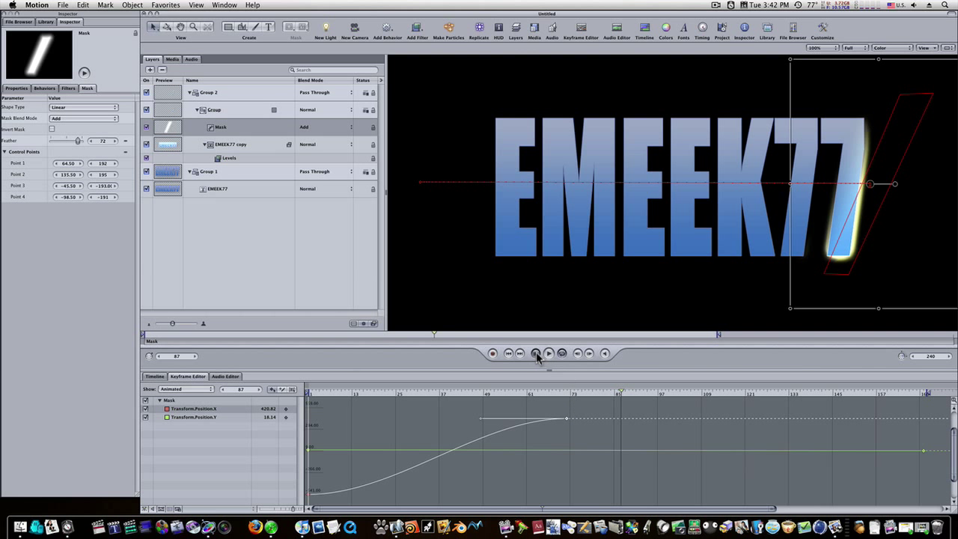
left_click(548, 353)
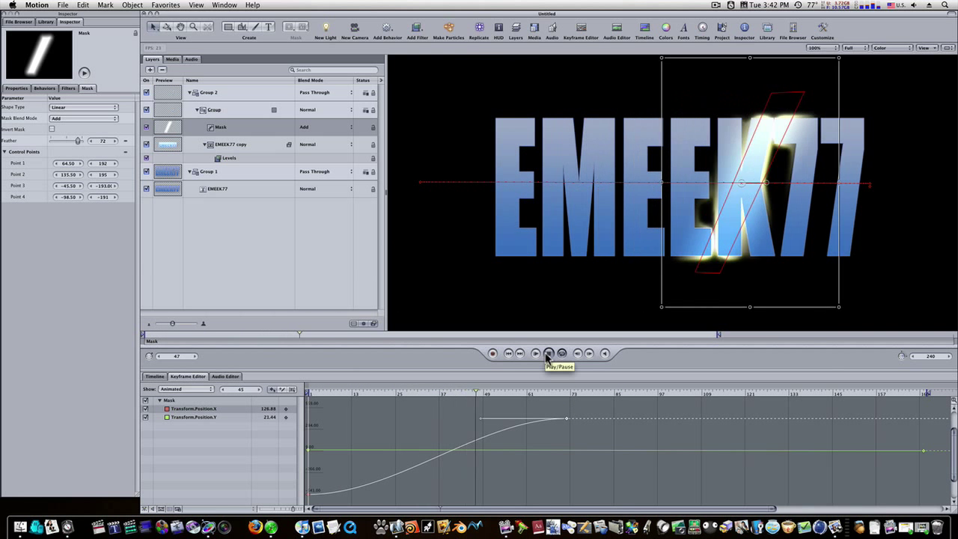
left_click(548, 353)
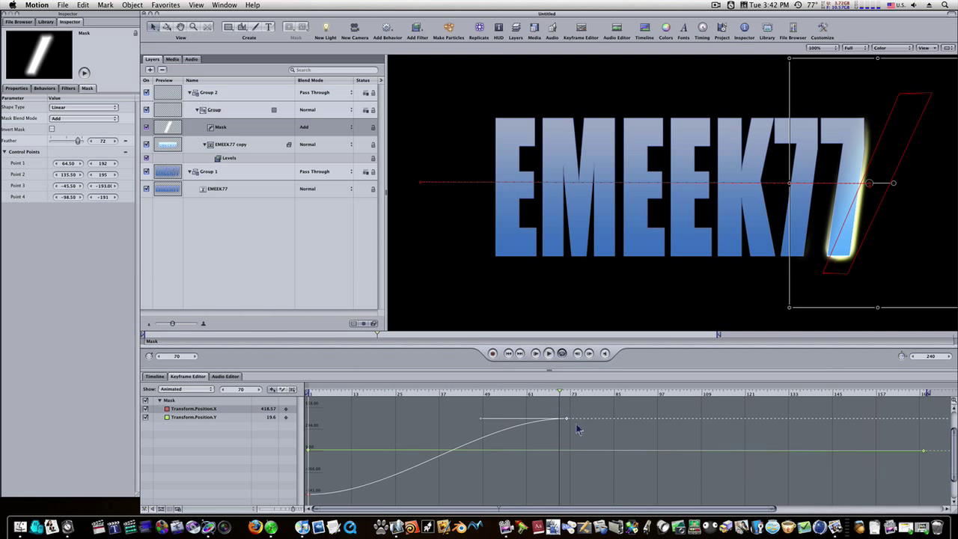
left_click_drag(566, 418, 479, 417)
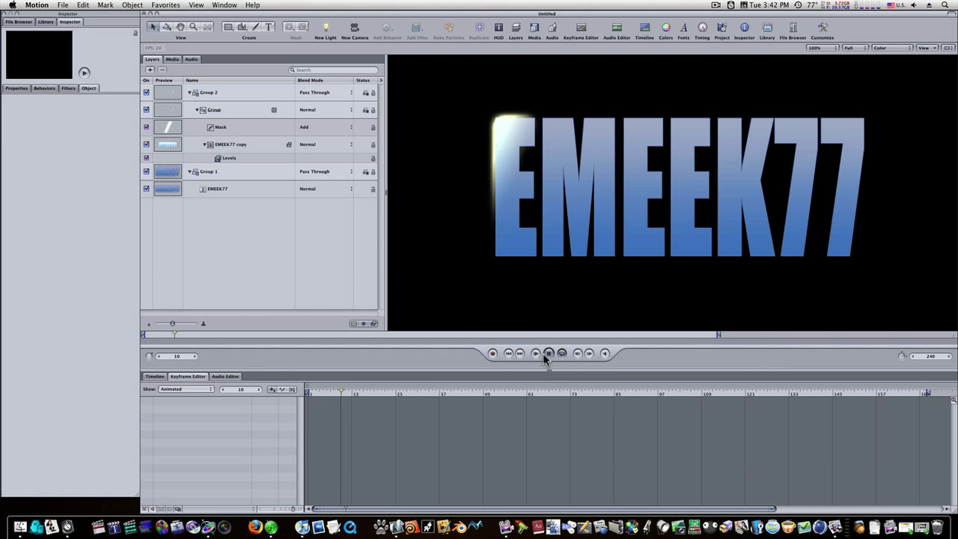
left_click(548, 353)
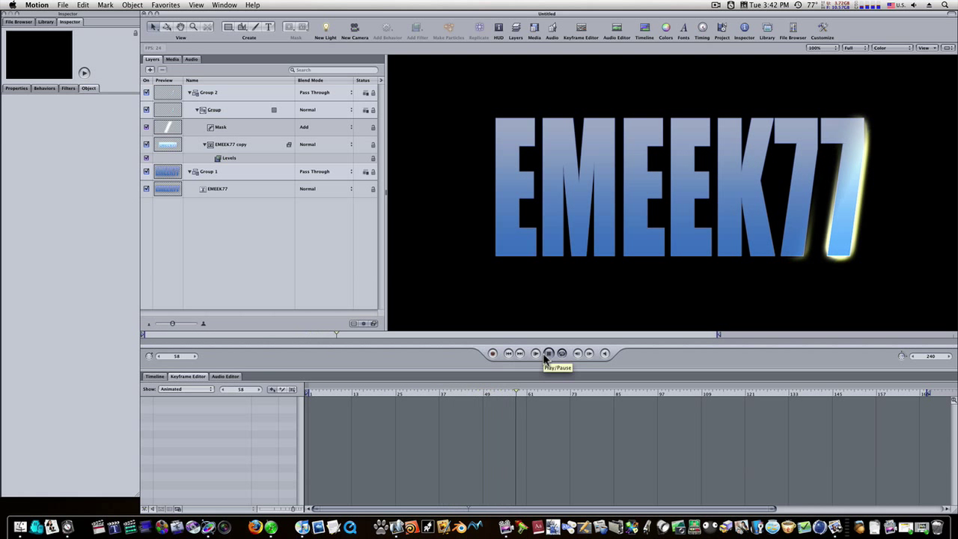
left_click(548, 353)
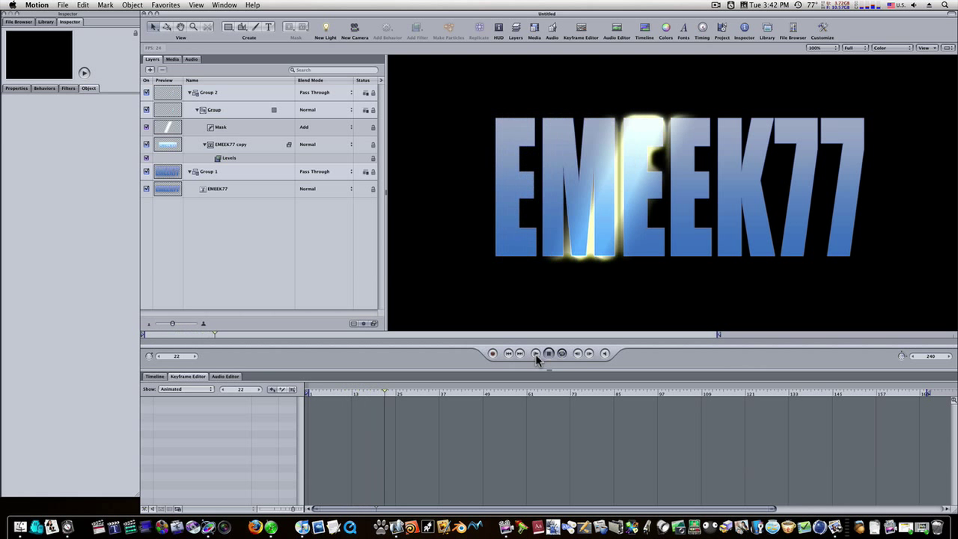